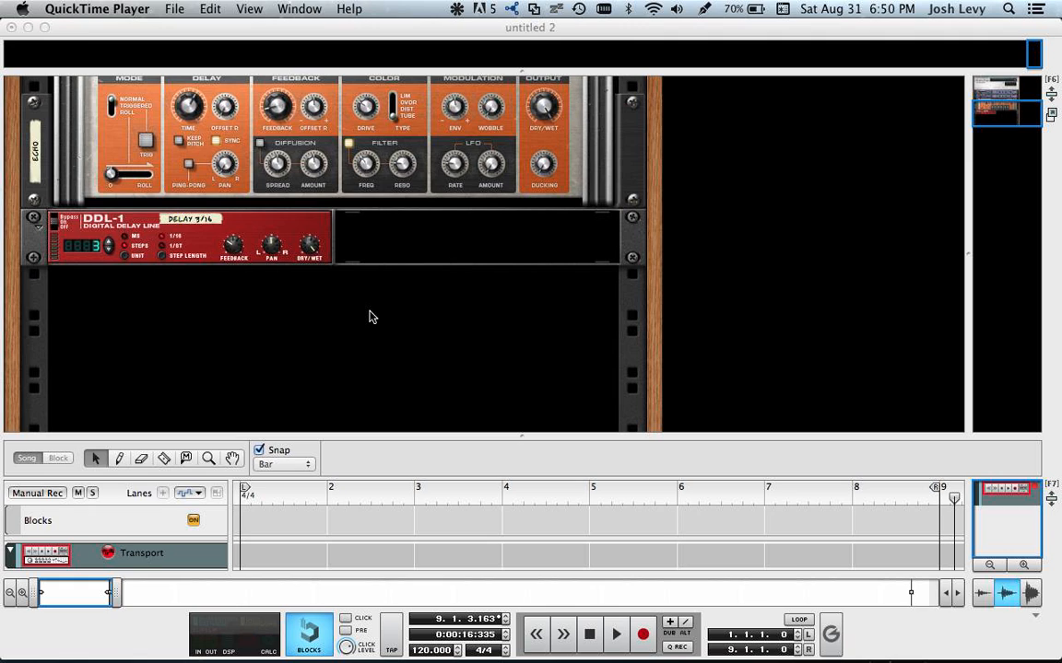
mouse_move(235, 106)
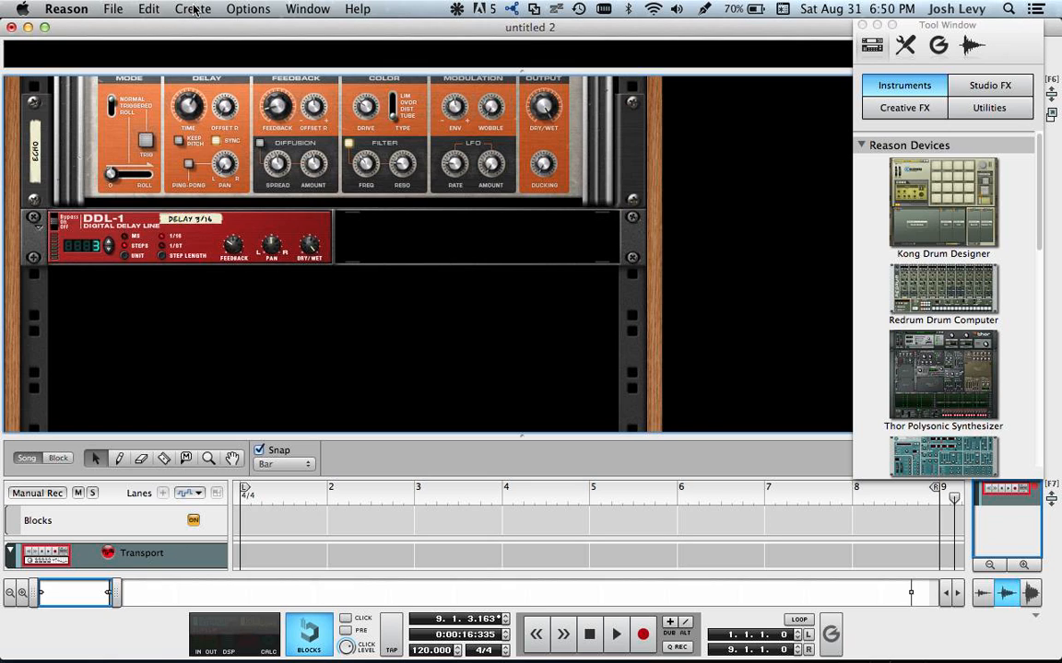
Load the TICK TICK BOOM 808.cmb patch from Other demo patches into the rack
click(192, 8)
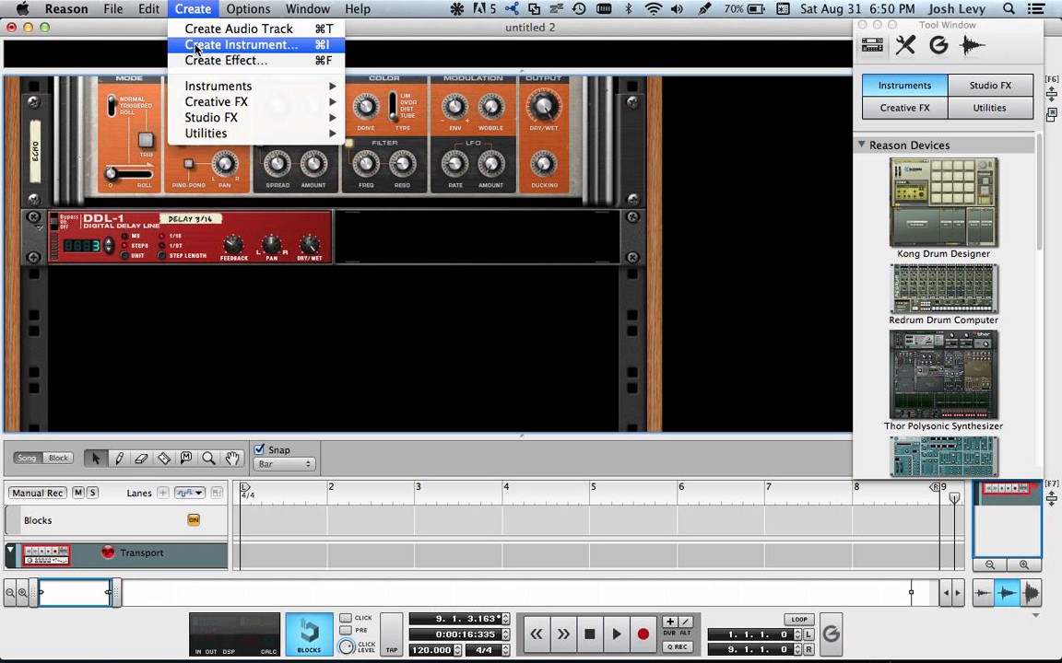
click(241, 44)
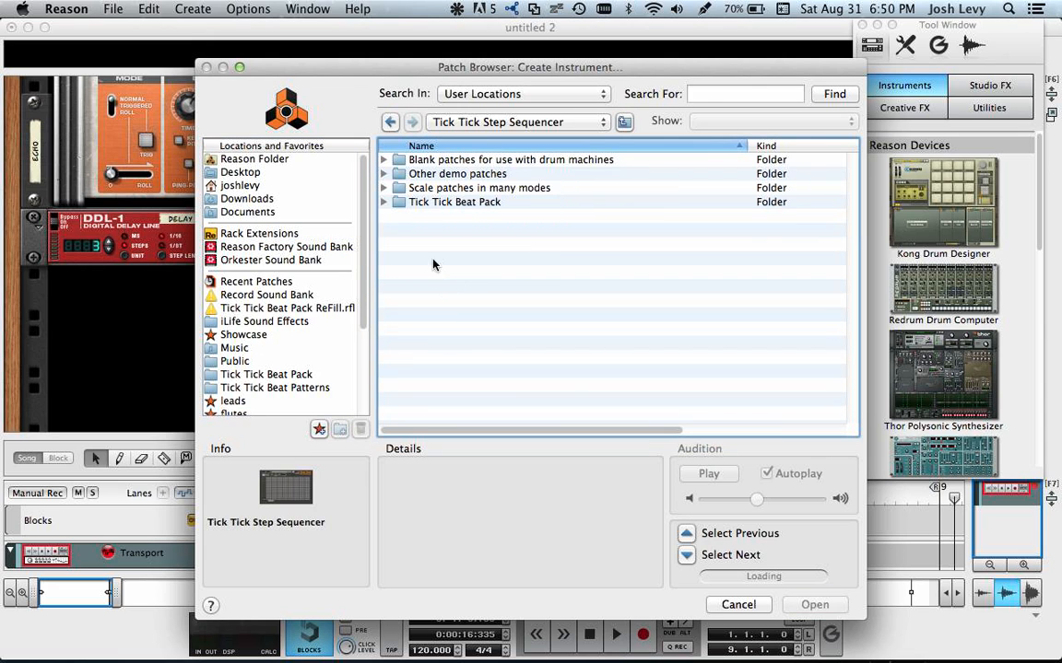
double_click(458, 173)
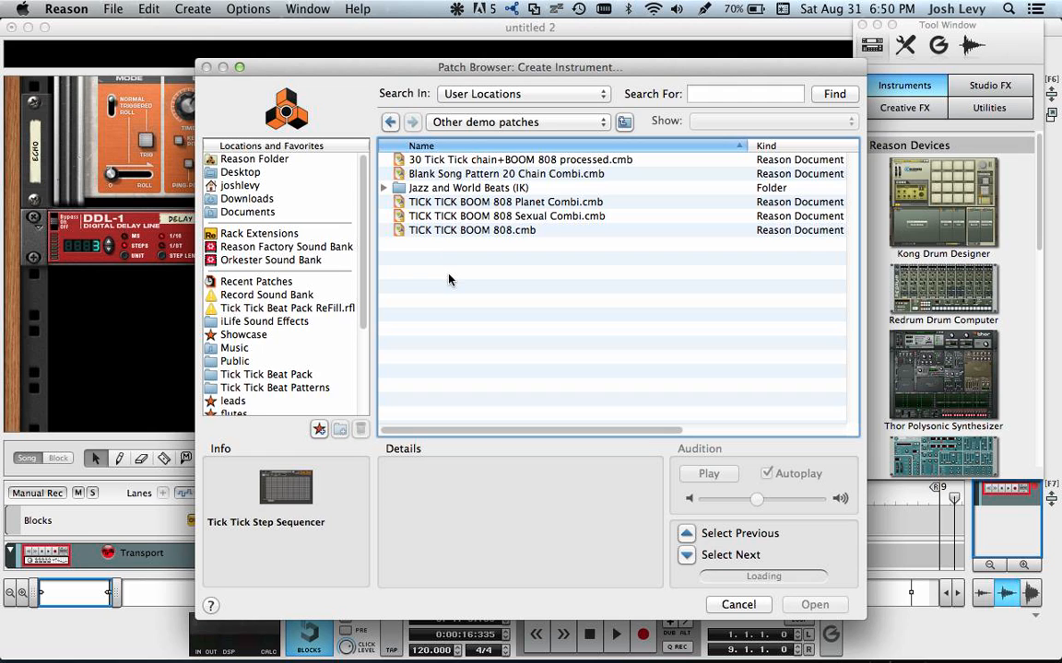
click(472, 230)
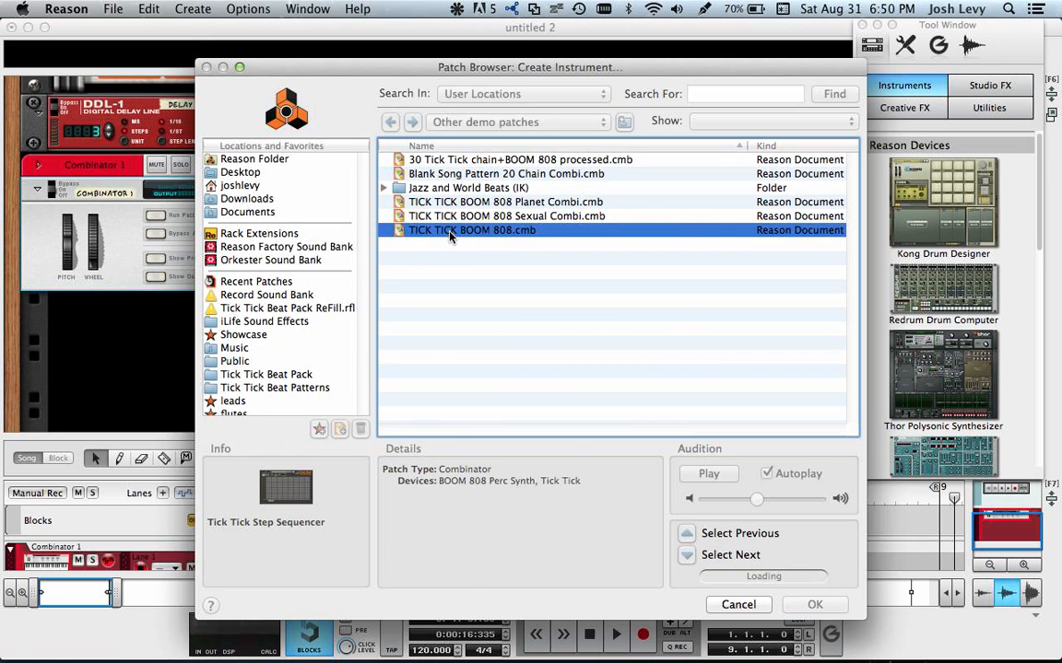
click(814, 605)
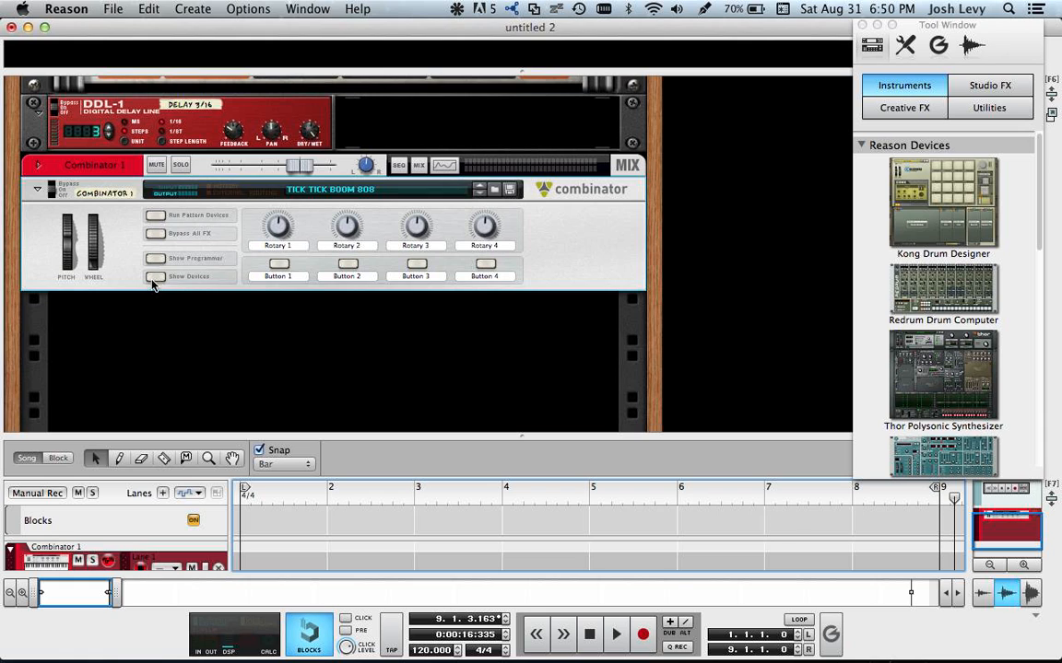
Expand the Combinator to show its Tick Tick Step Sequencer grid
click(155, 276)
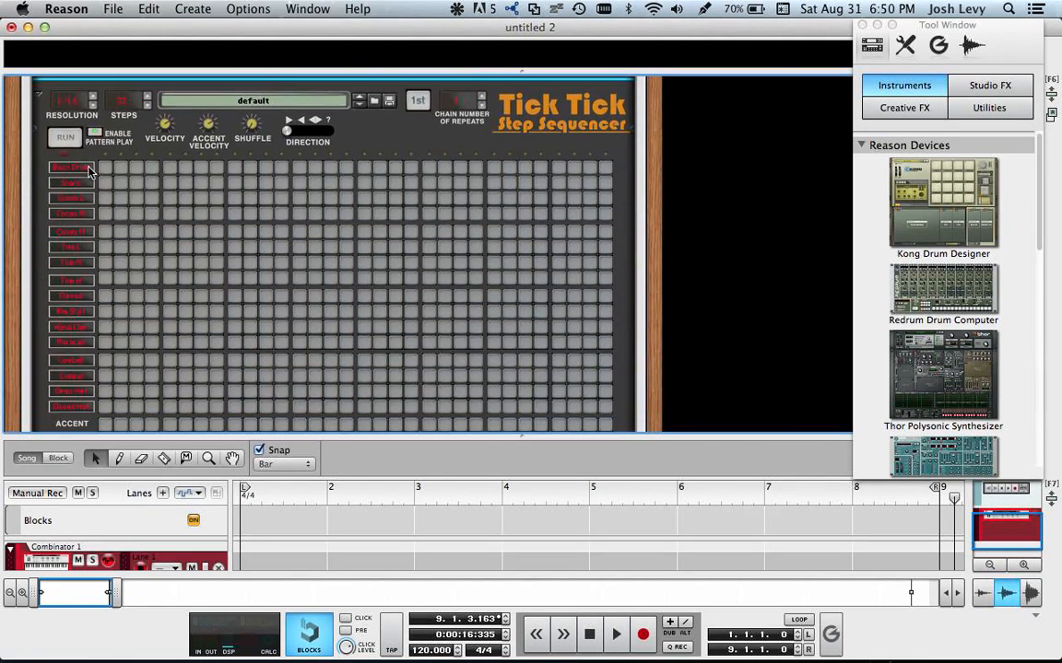
click(171, 182)
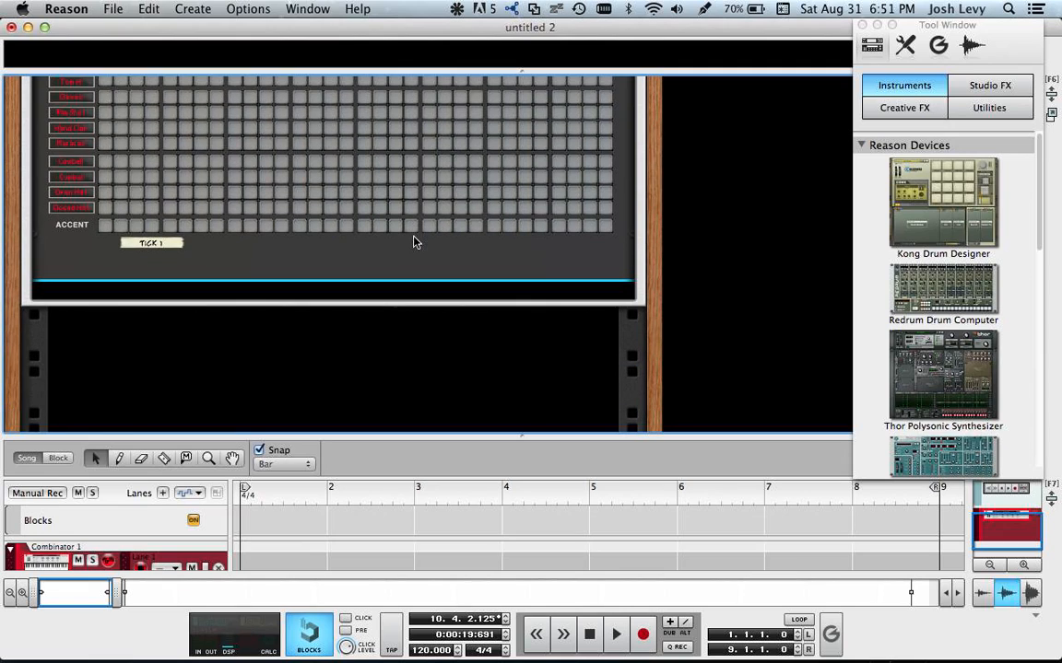
mouse_move(291, 383)
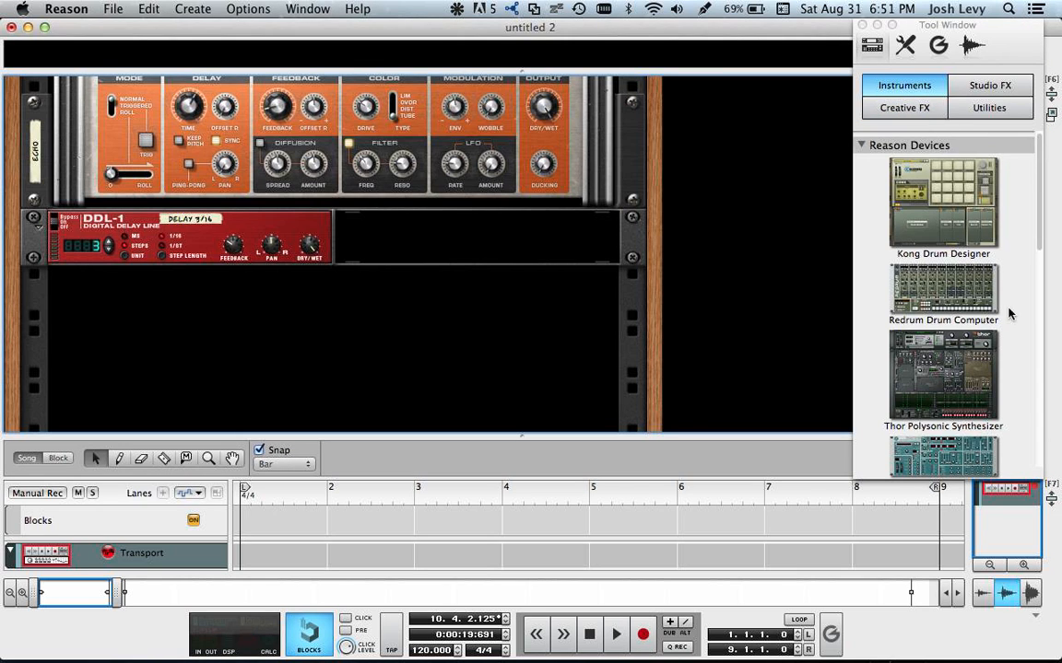
Scroll the Instruments browser toward BOOM 808 Percussion Synth
scroll(down, 3)
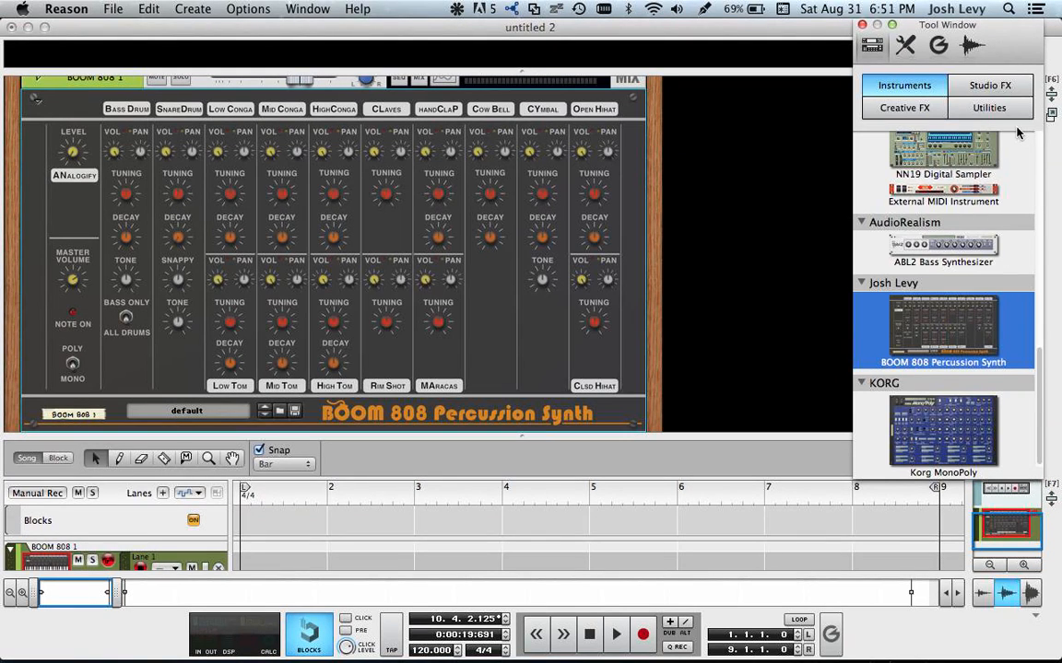
Browse the Utilities list down to the Tick Tick Step Sequencer
click(989, 108)
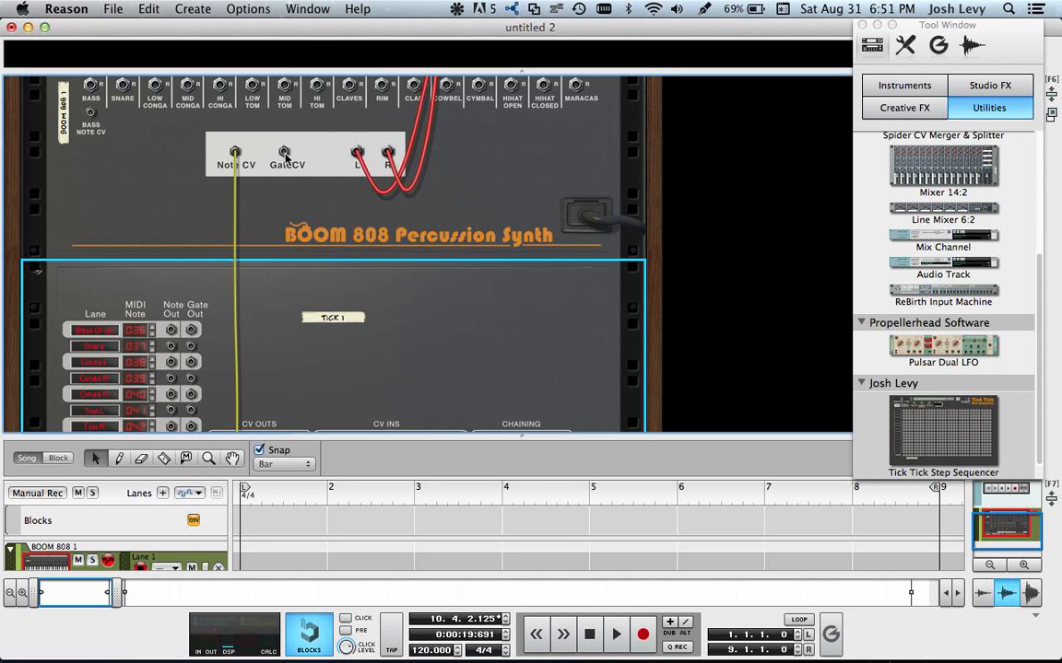
scroll(down, 3)
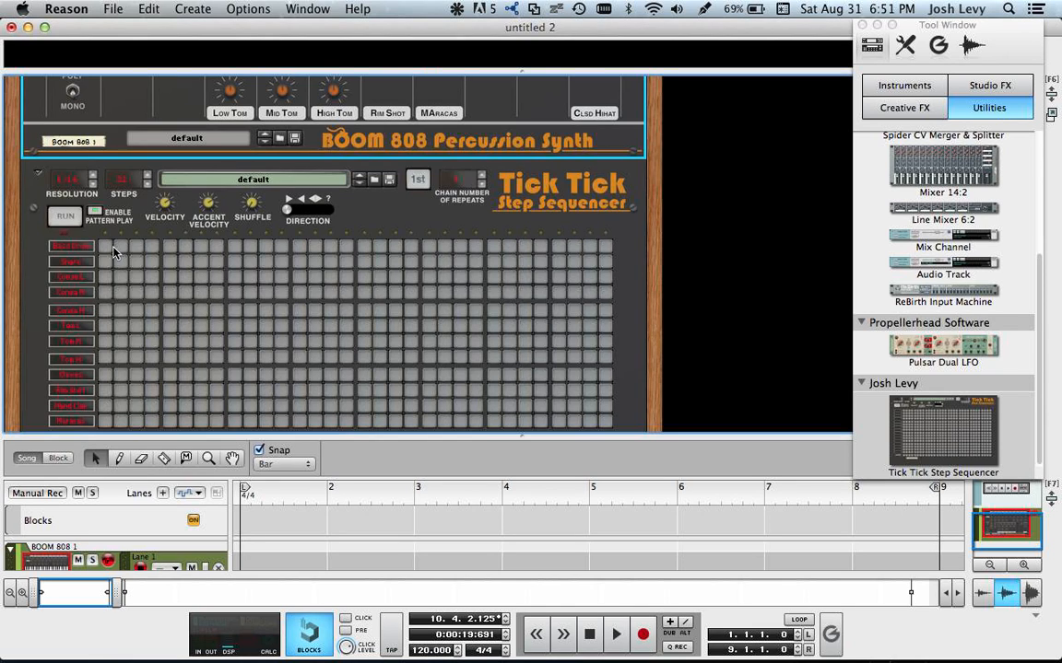
Add a bass drum hit on step one plus more hits, then start playback
click(170, 262)
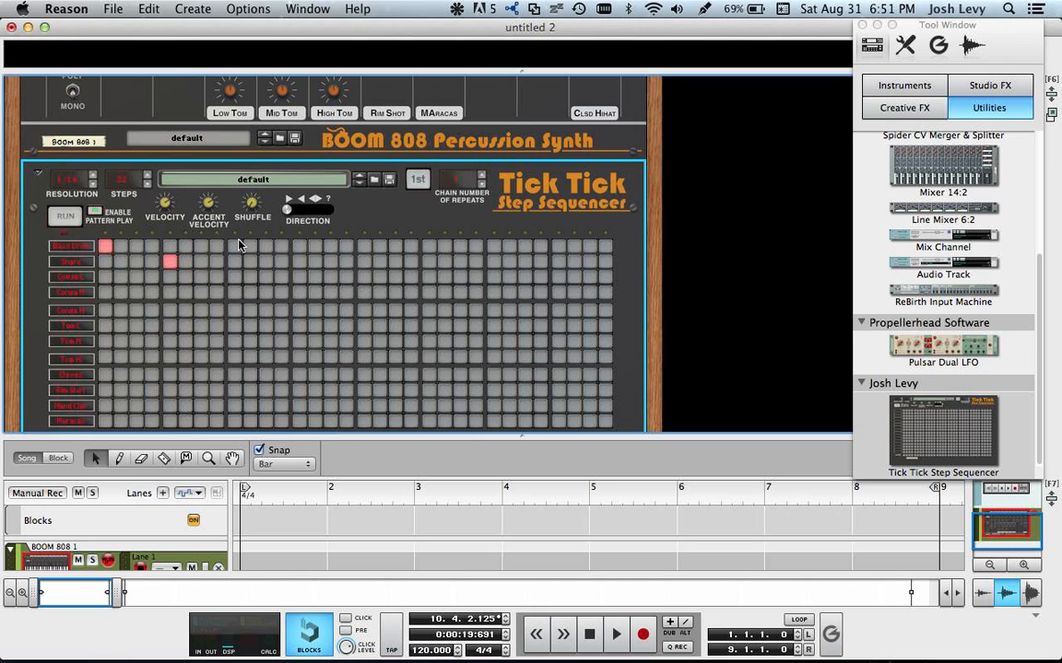
click(363, 247)
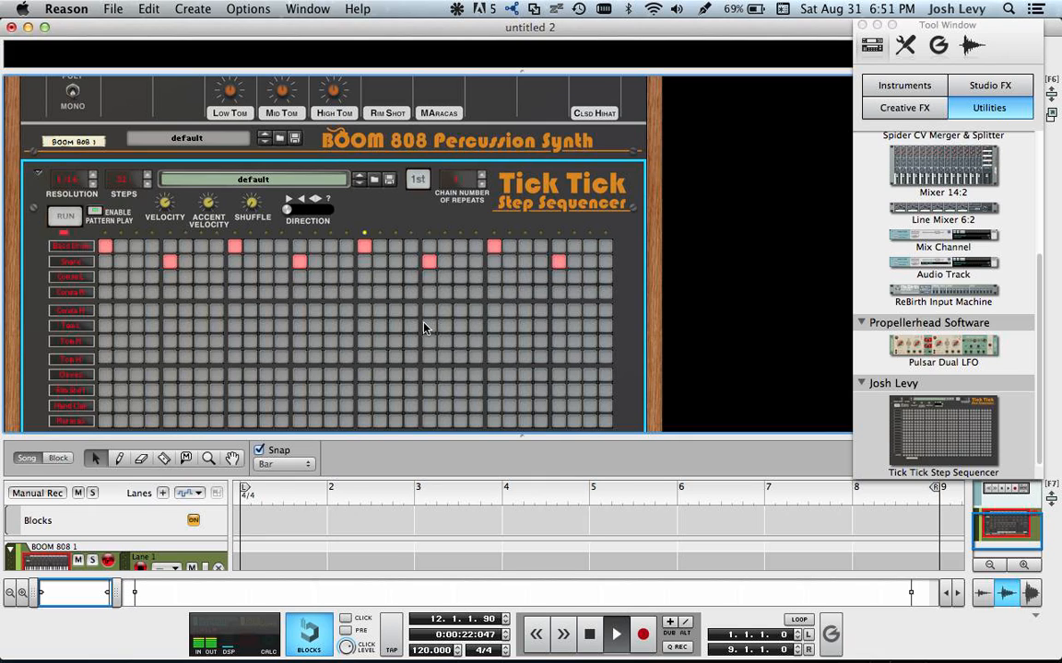
click(616, 634)
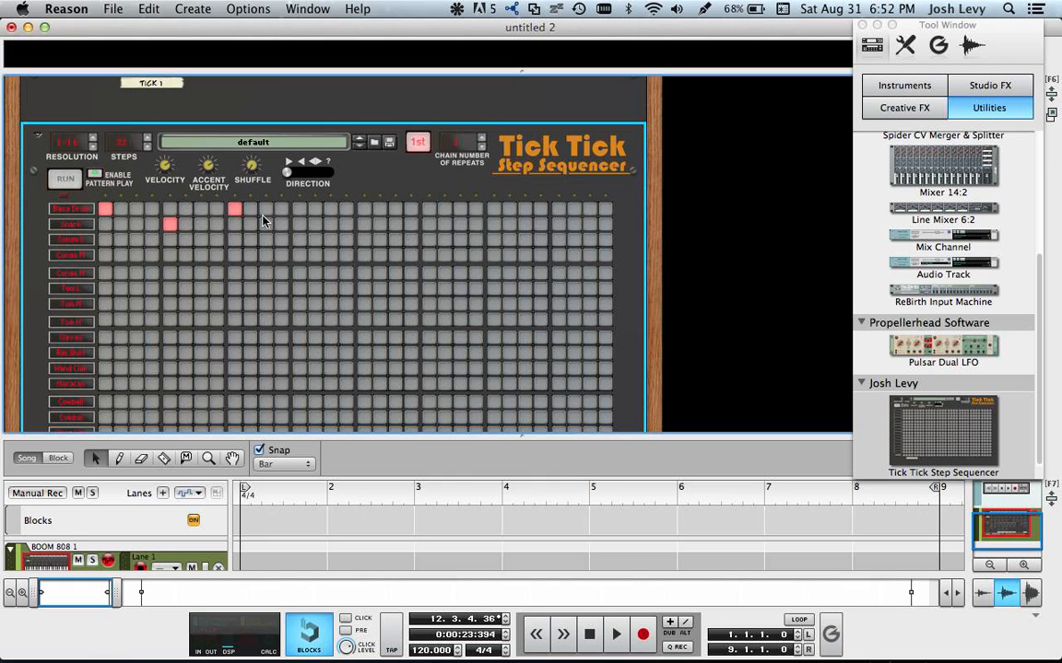
Add bass drum hits including step 12, extend the kick/snare pattern, add rim shots
click(281, 210)
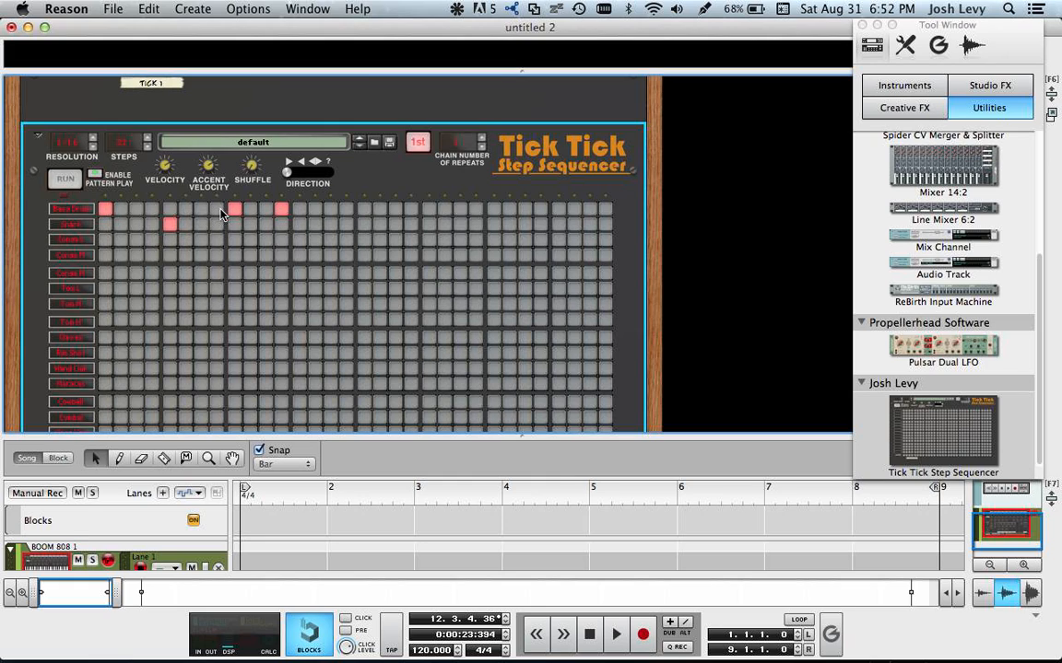
click(216, 209)
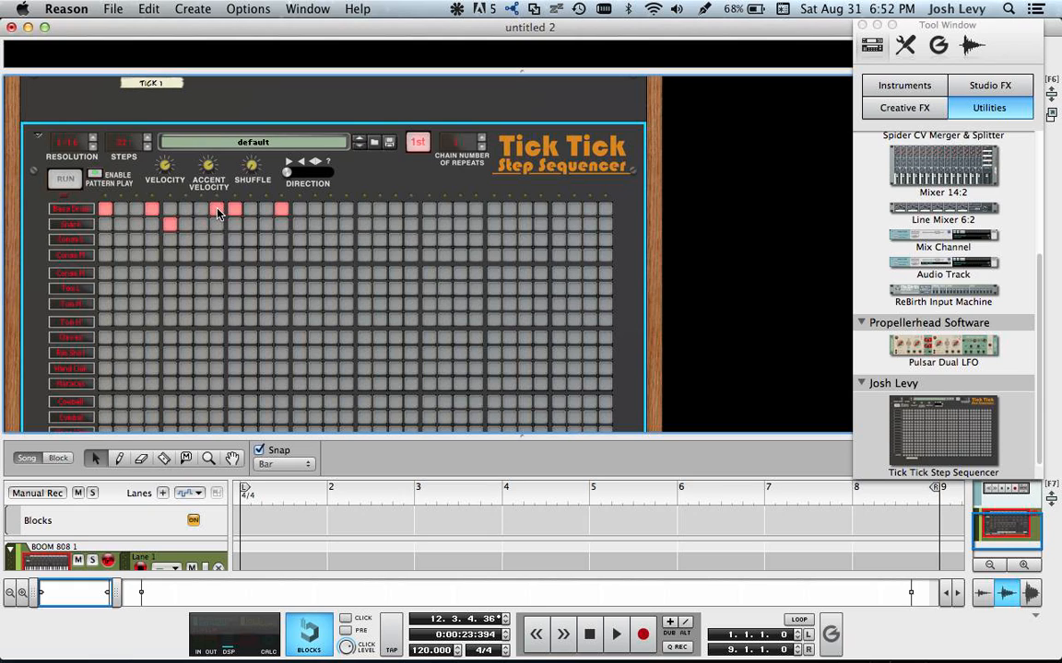
click(299, 224)
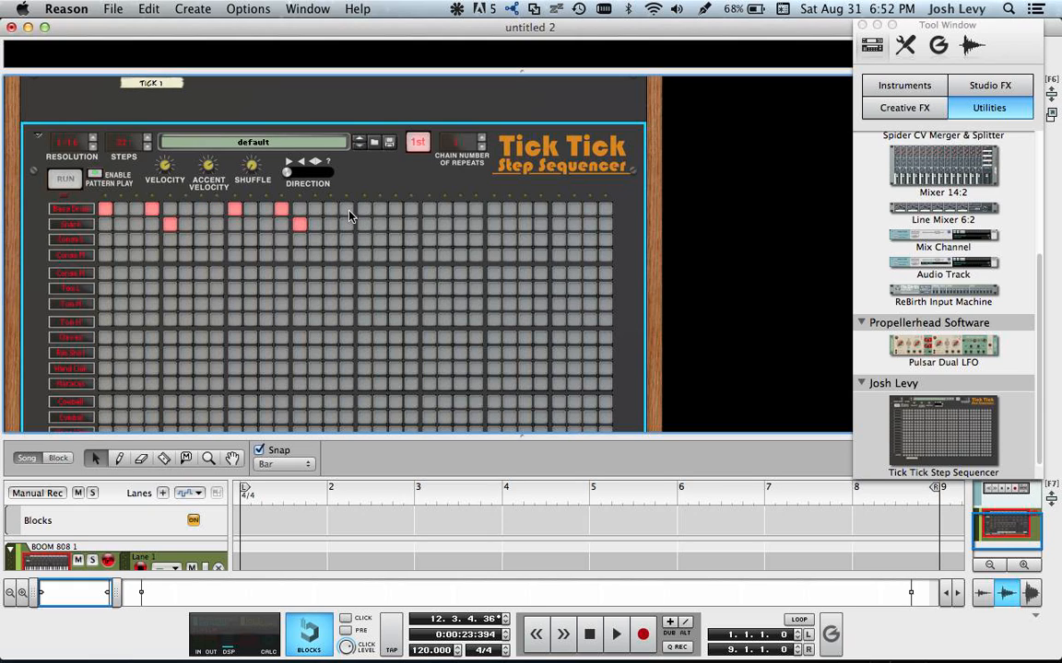
click(364, 207)
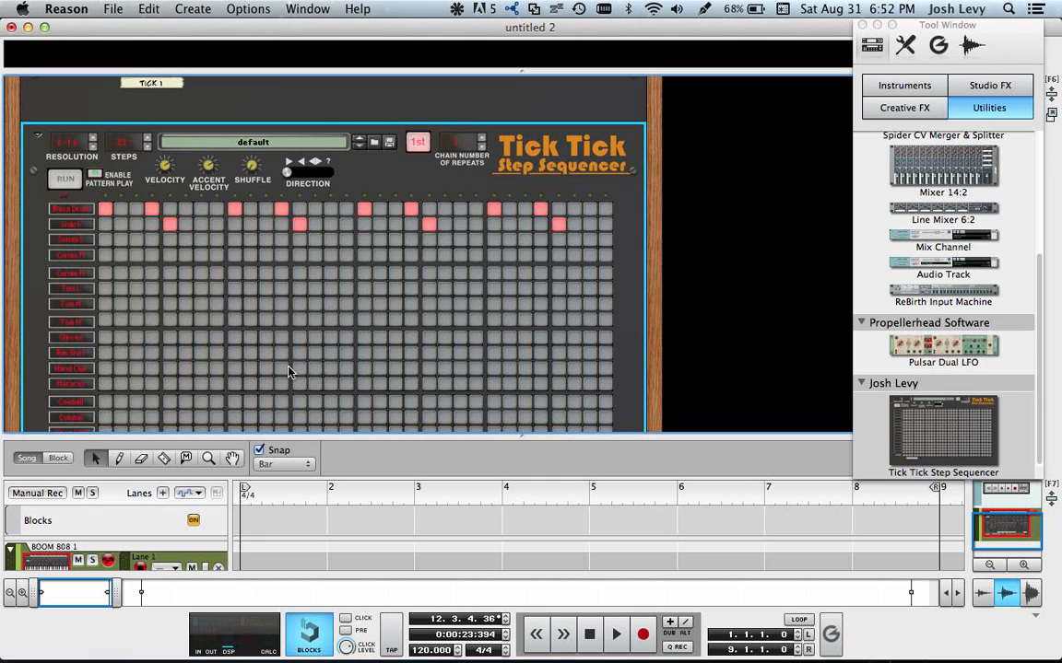
click(300, 353)
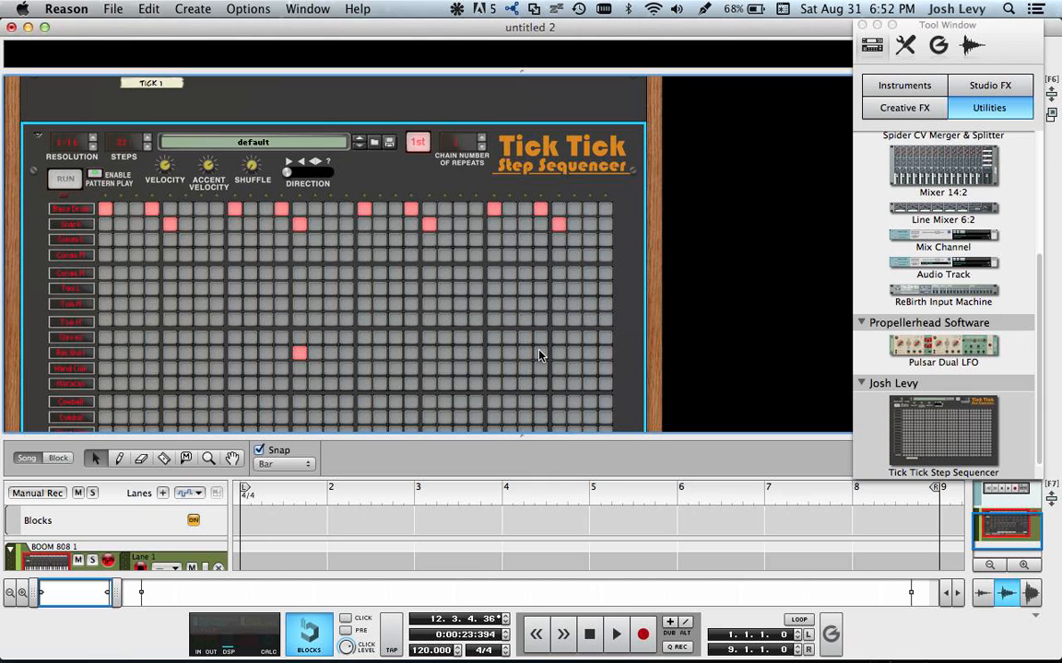
click(560, 352)
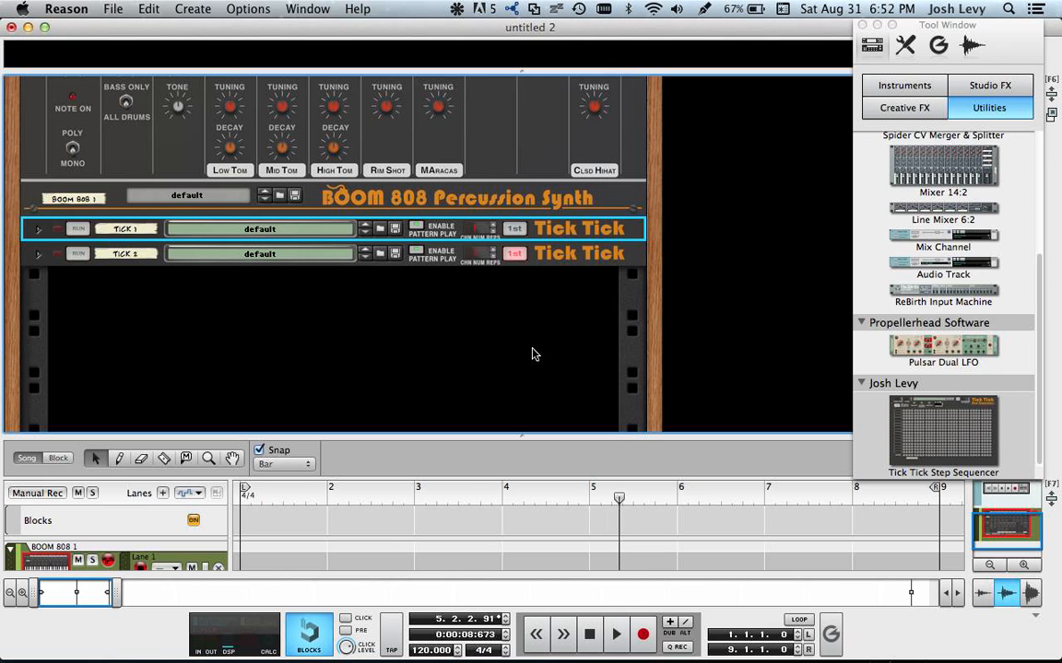
mouse_move(452, 426)
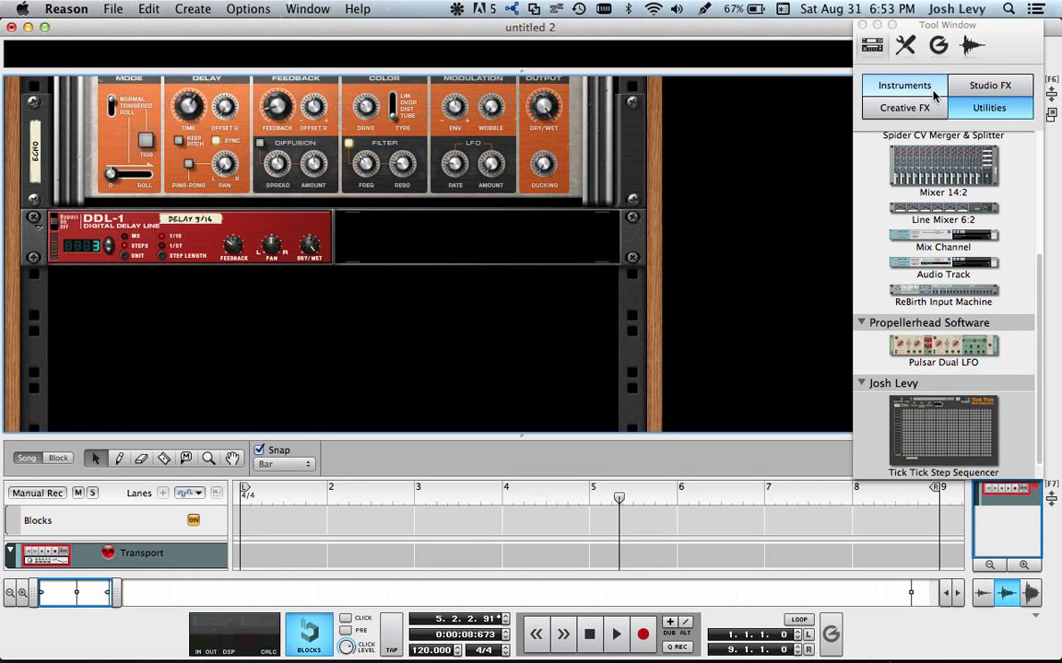
Browse the Instruments tab to add a Kong Drum Designer
click(904, 84)
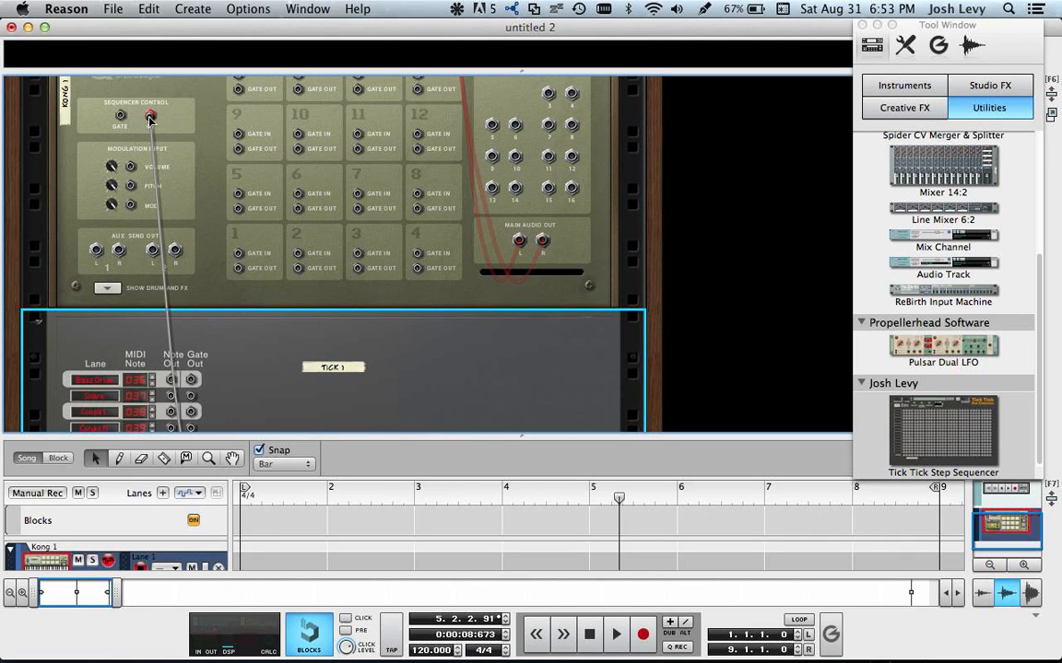
Cable Kong's Sequencer Control Gate input to the Tick 1 output
drag(152, 117, 263, 337)
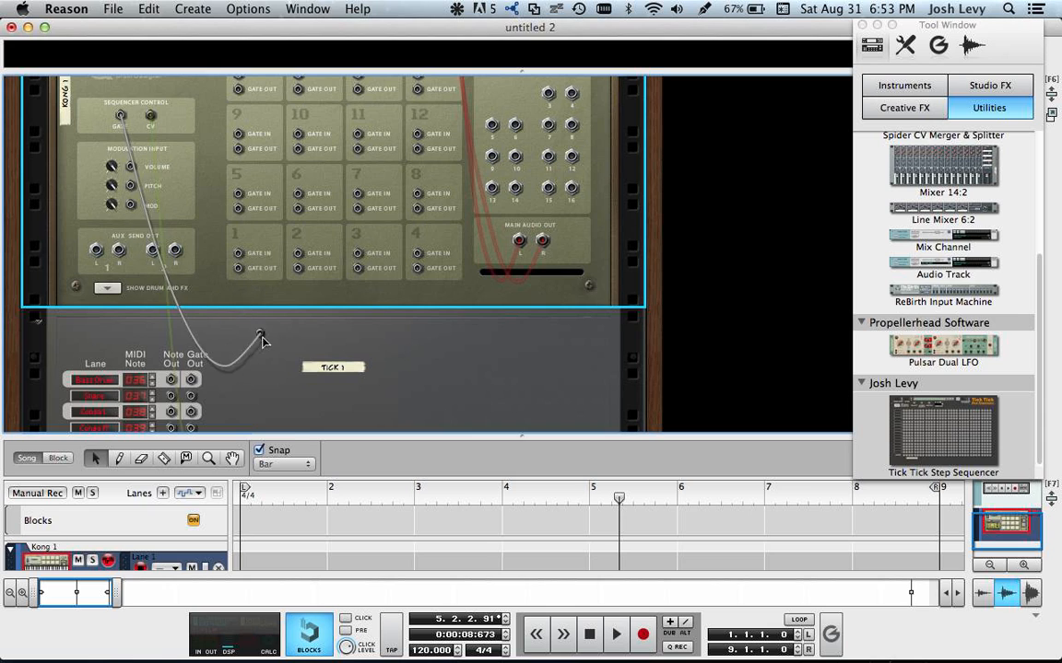
scroll(down, 3)
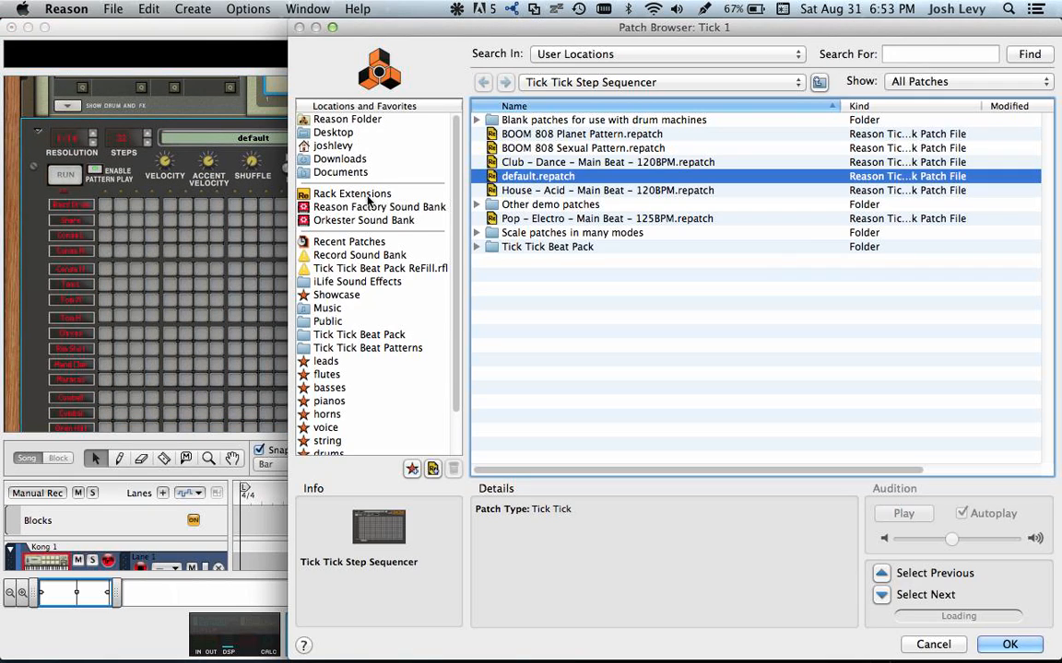
mouse_move(362, 203)
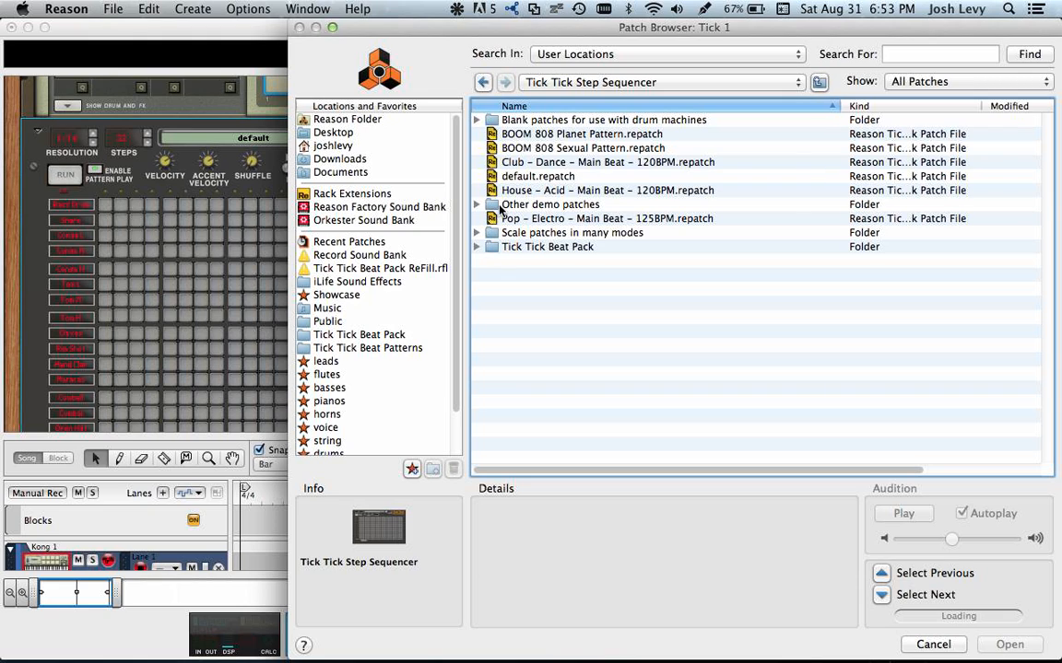
Open the 'Blank patches for use with drum machines' folder in the patch browser
click(603, 120)
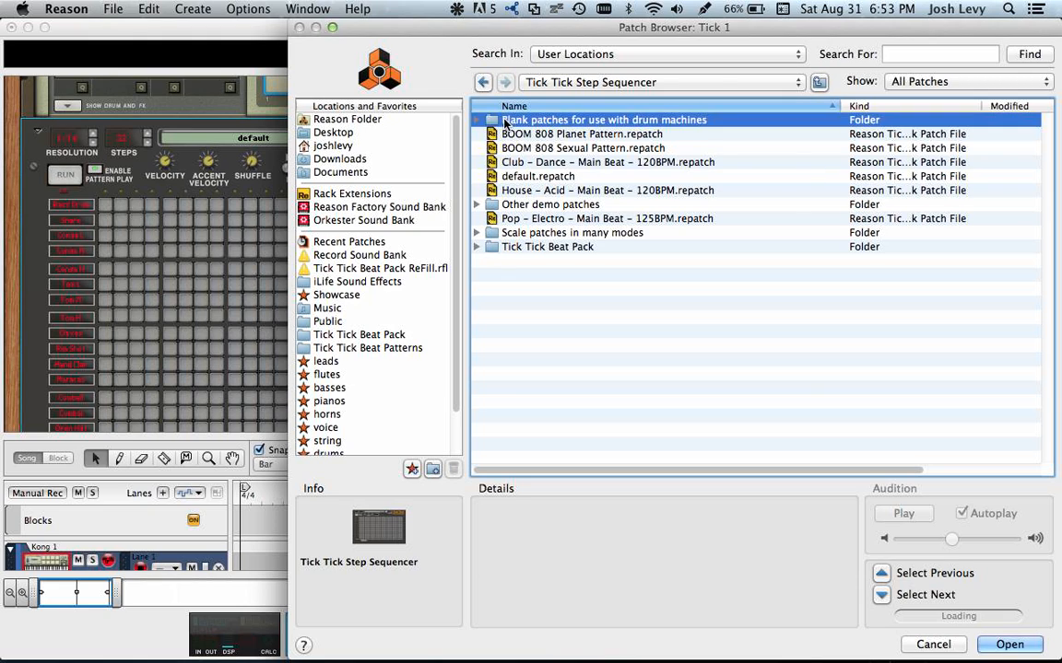
double_click(604, 119)
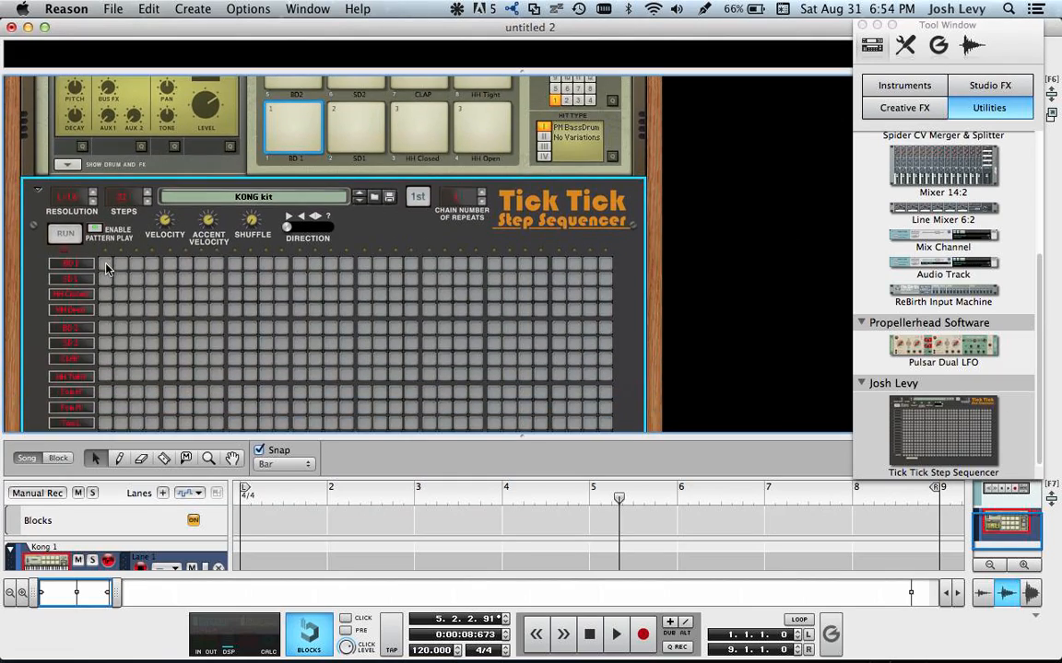
Place a first-step kick and off-beat open hi-hat hits, then play the beat
scroll(down, 3)
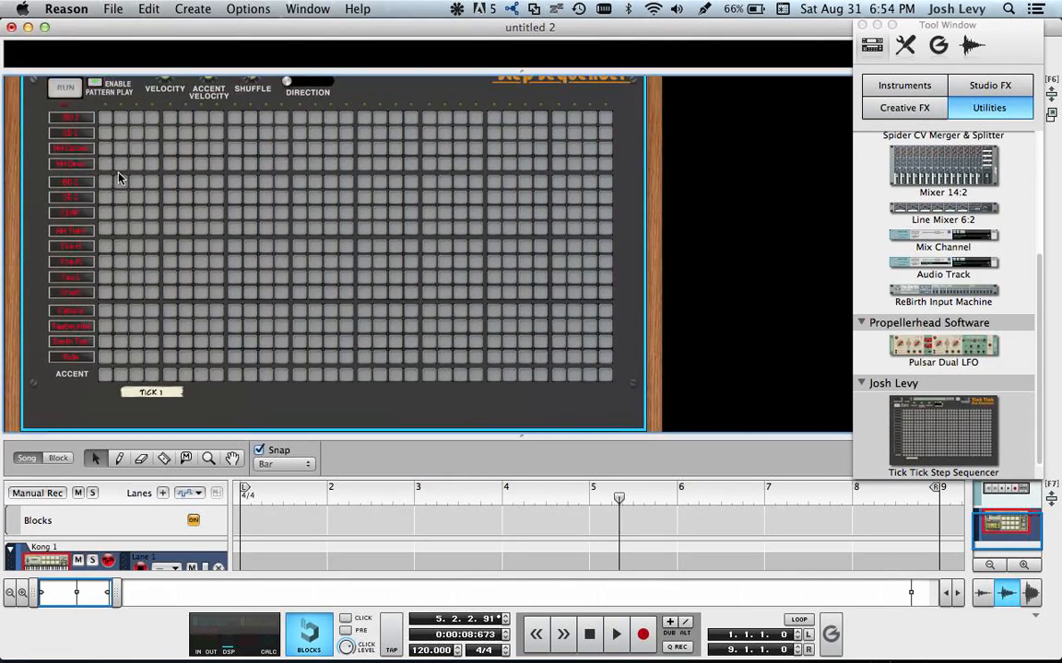
click(105, 117)
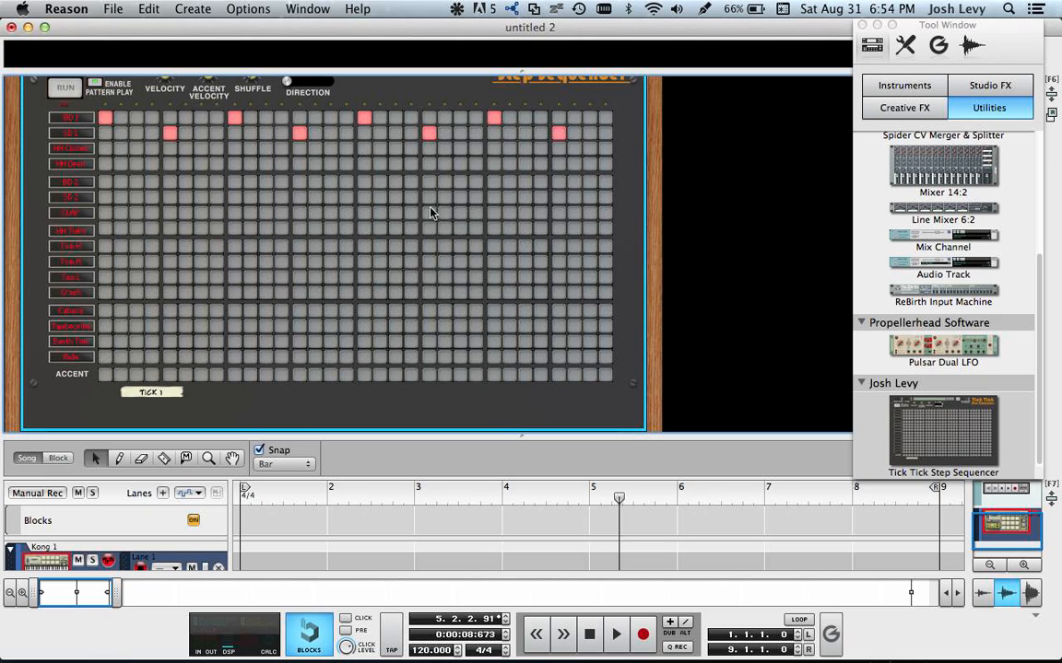
mouse_move(105, 343)
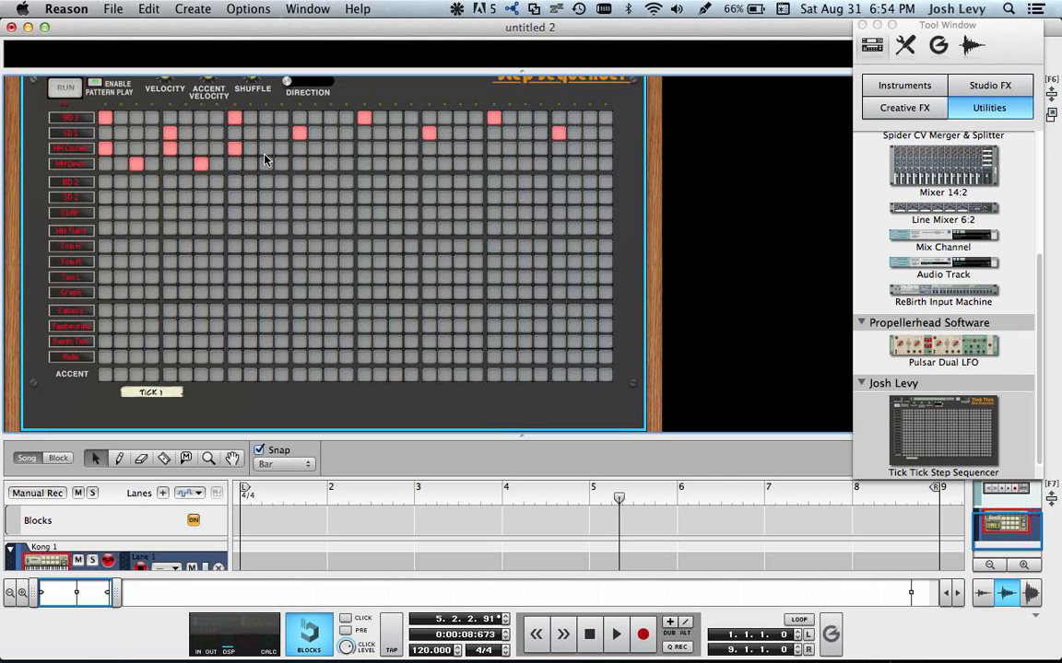
click(267, 164)
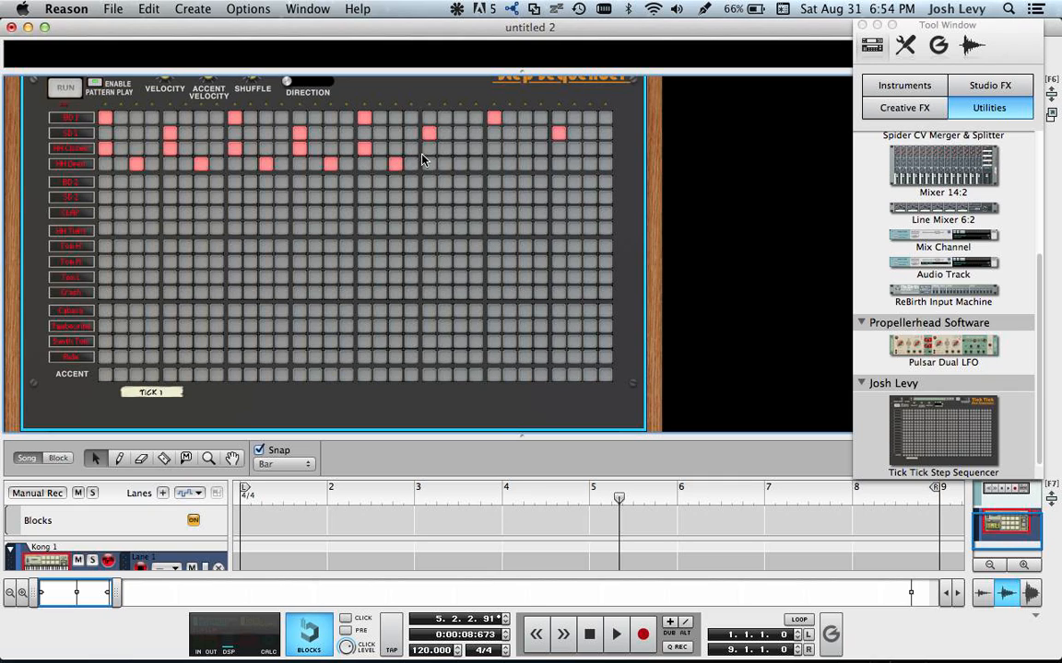
click(459, 164)
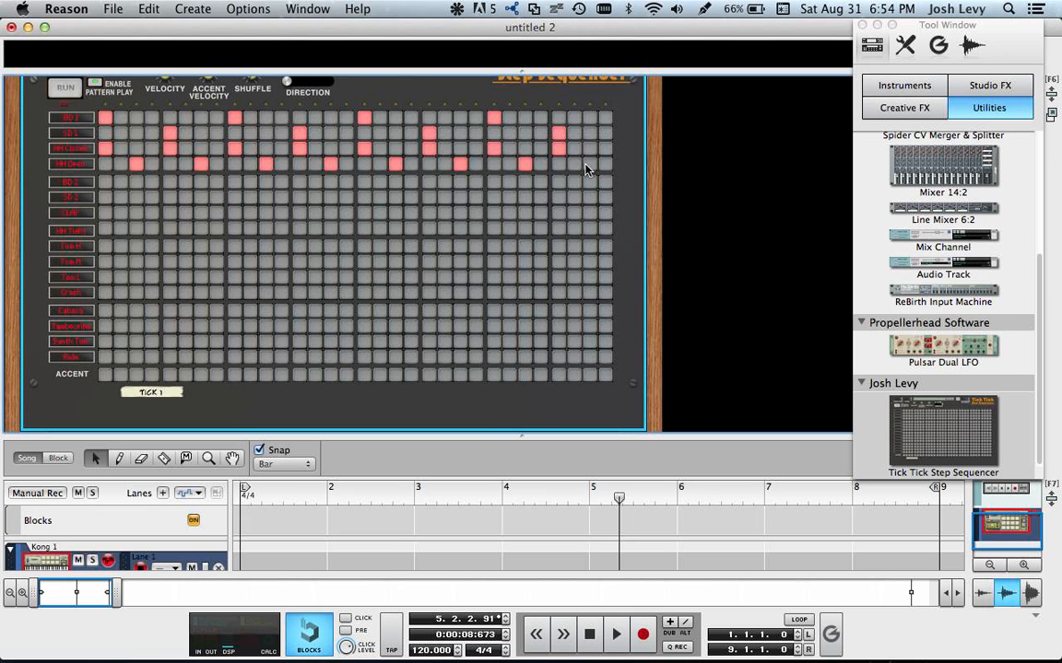
click(616, 634)
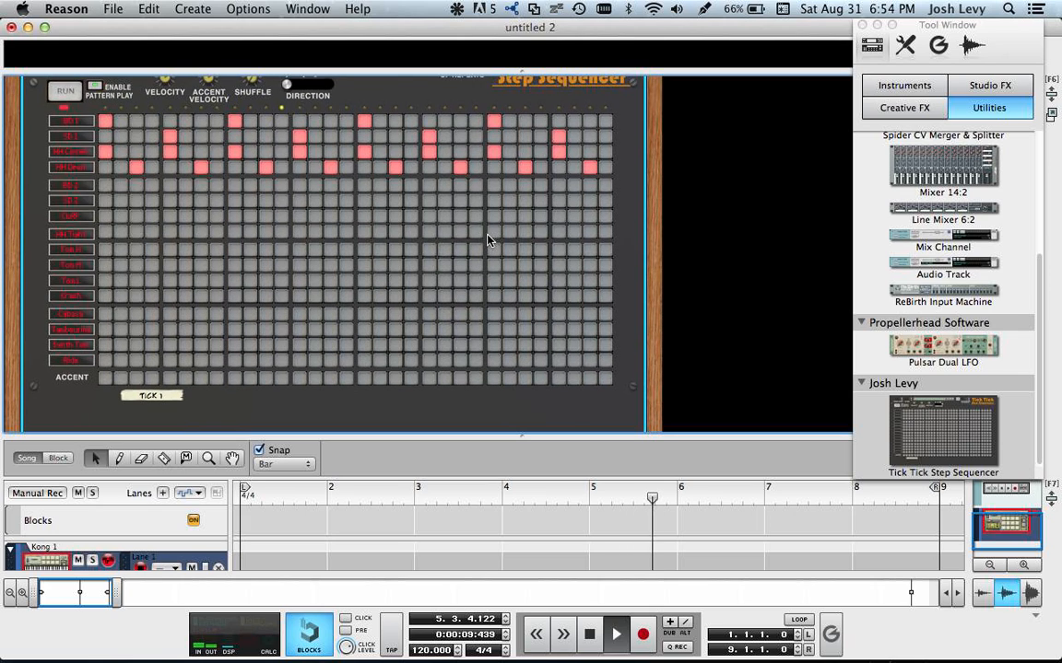